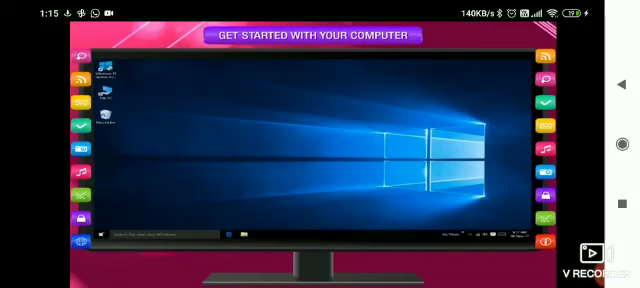
Step: Open the Start menu from the simulated Windows 10 taskbar to reach the power option
{"action": "left_click", "coordinate": [100, 234]}
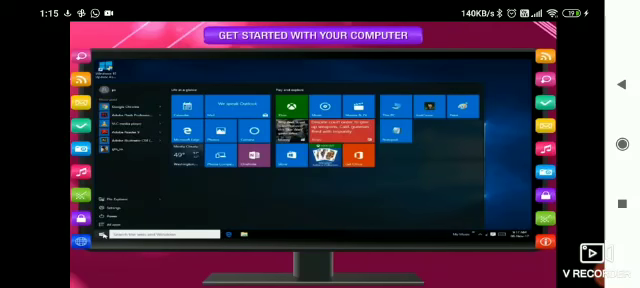